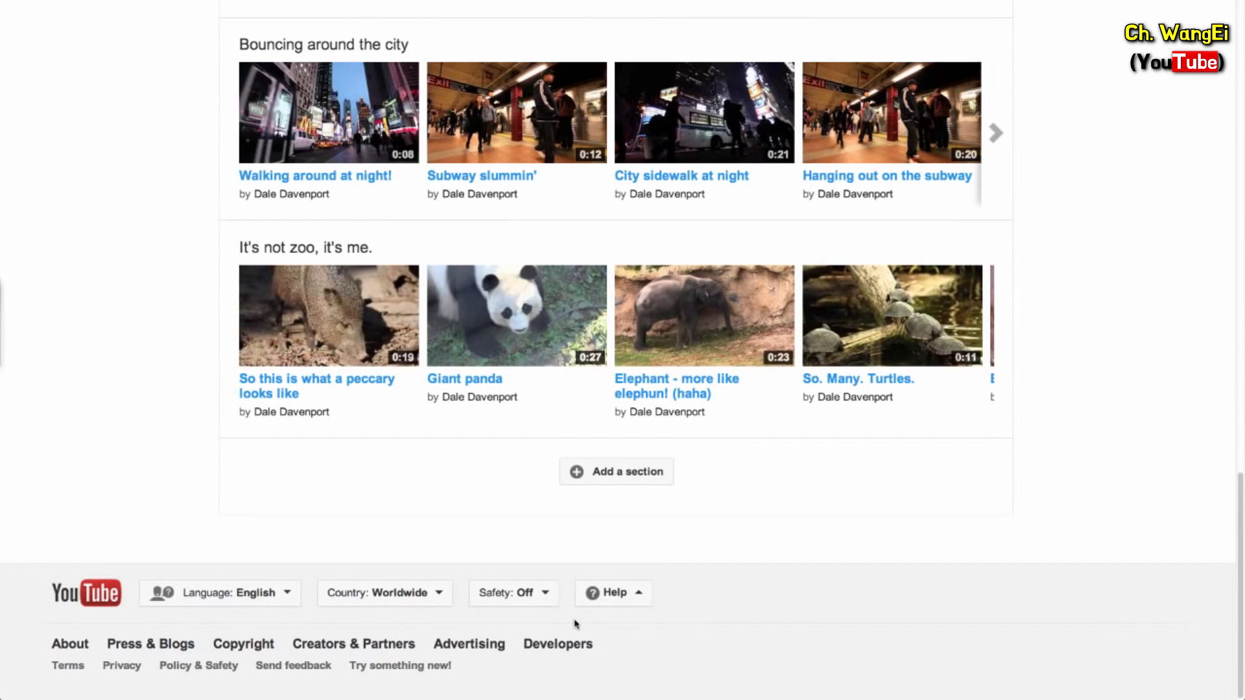
pyautogui.moveTo(555, 612)
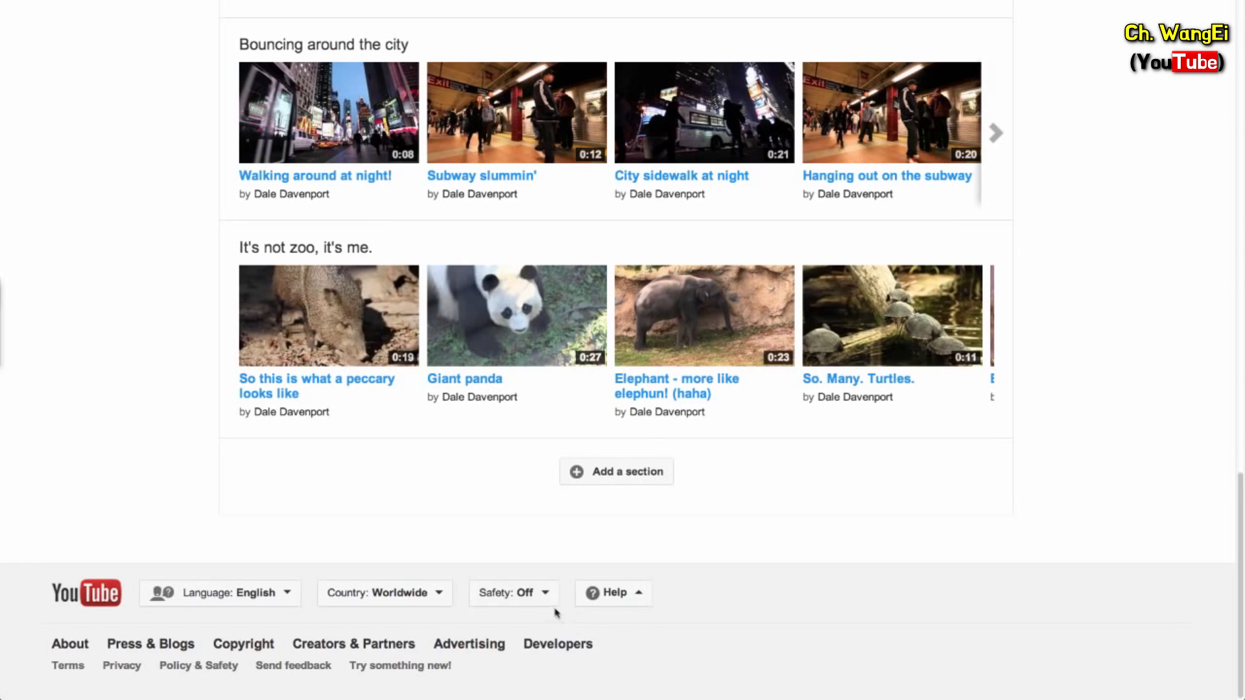
# Step: Open the safety mode panel from the 'Safety: Off' button in the footer
pyautogui.click(514, 592)
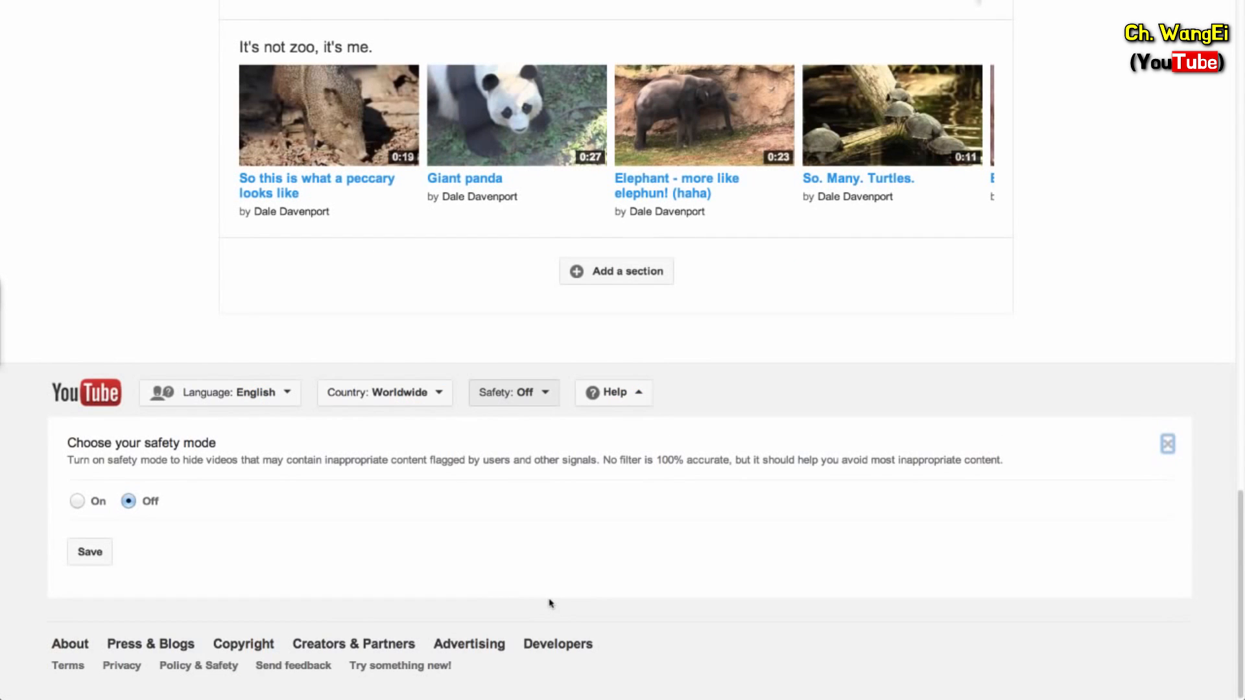
pyautogui.moveTo(77, 502)
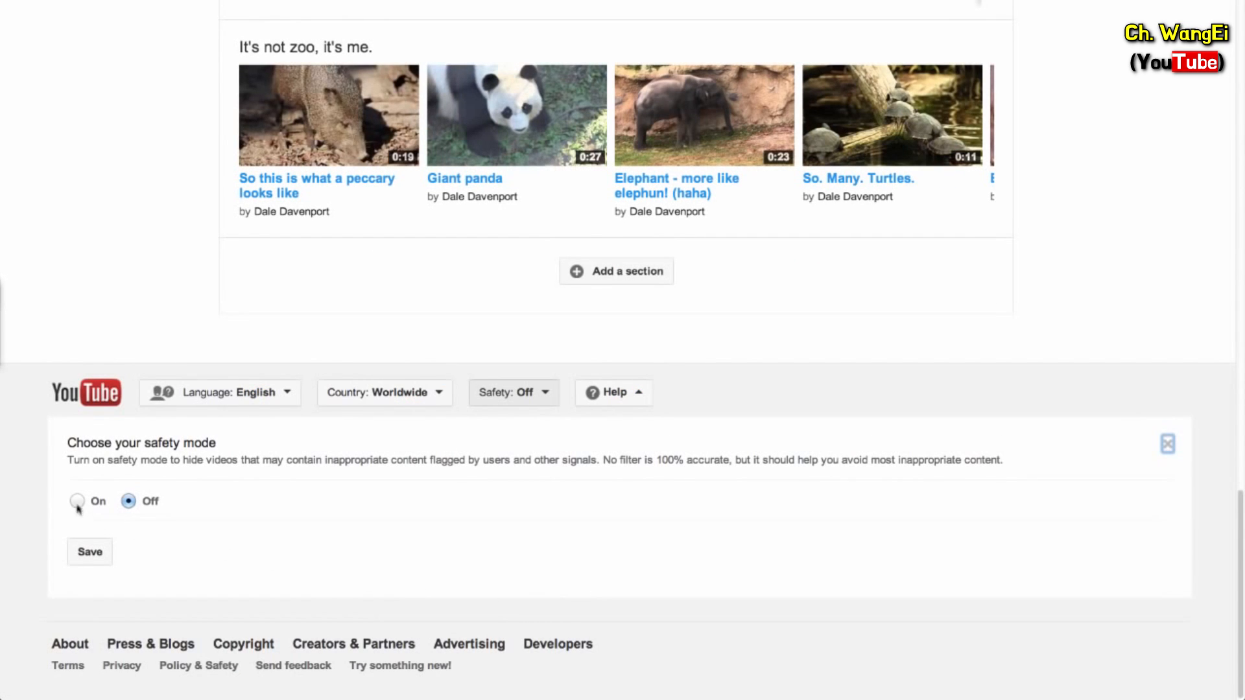
# Step: Set Safety Mode to On, lock it on this browser, save, and recheck the lock
pyautogui.click(77, 501)
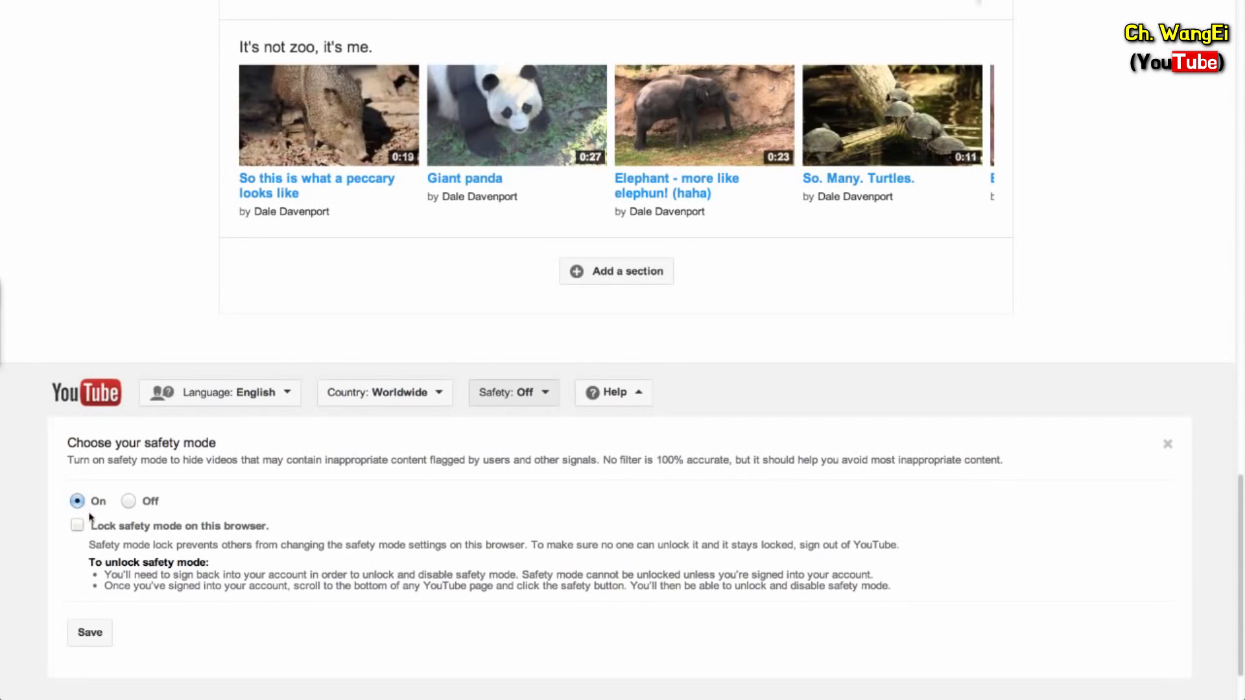
pyautogui.click(77, 525)
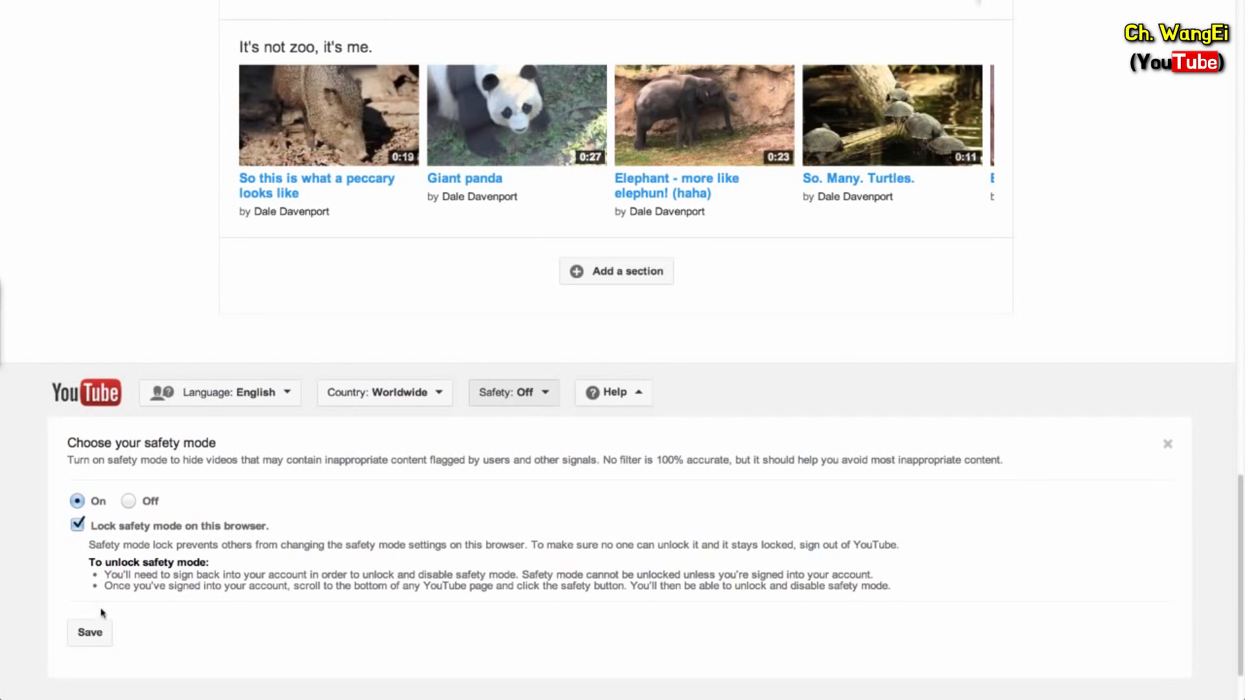
pyautogui.click(88, 632)
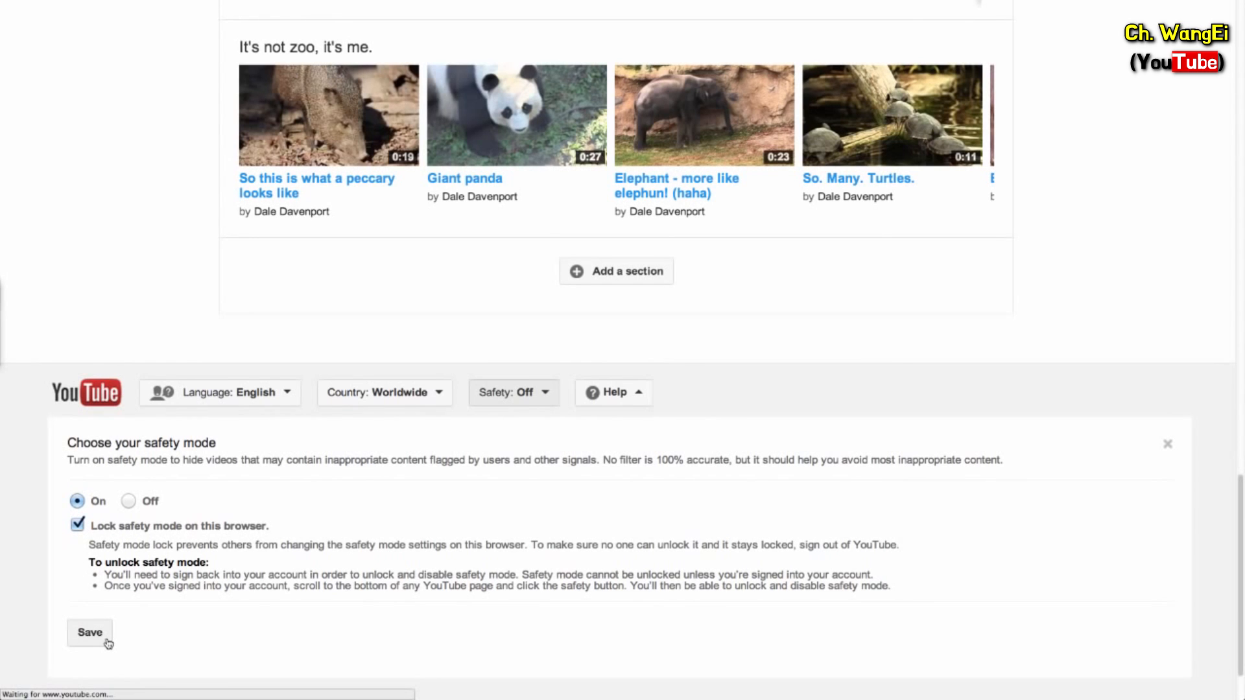
pyautogui.click(89, 632)
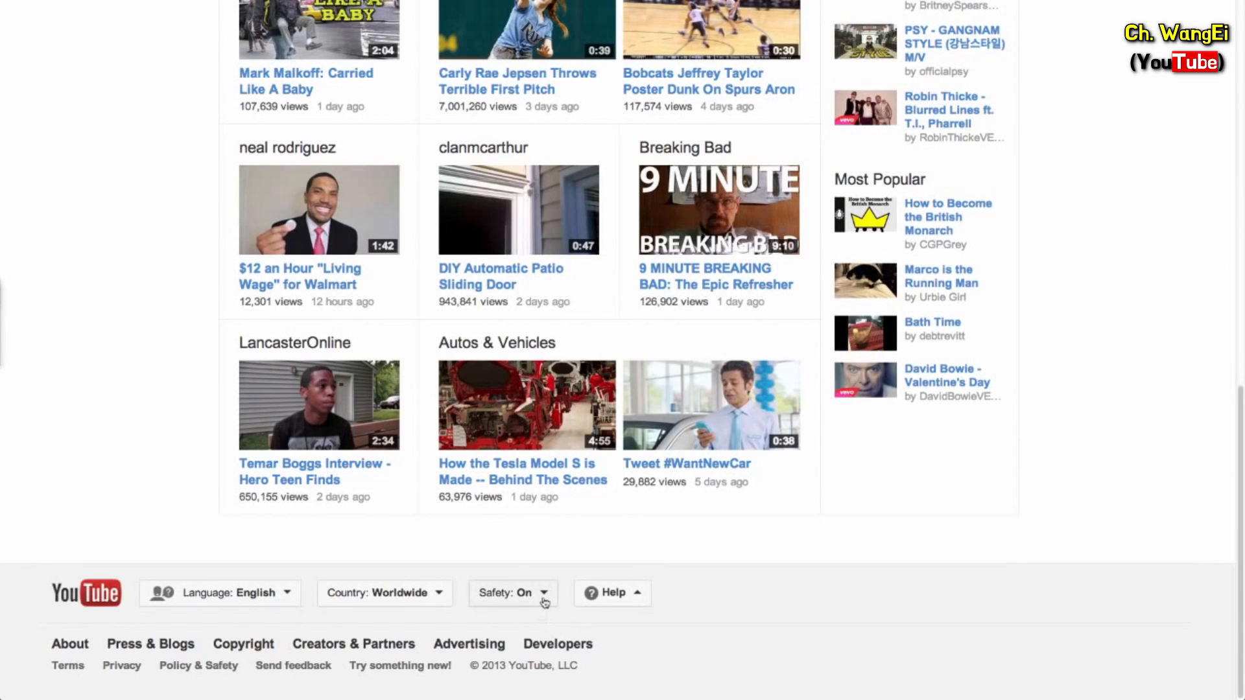
pyautogui.click(512, 592)
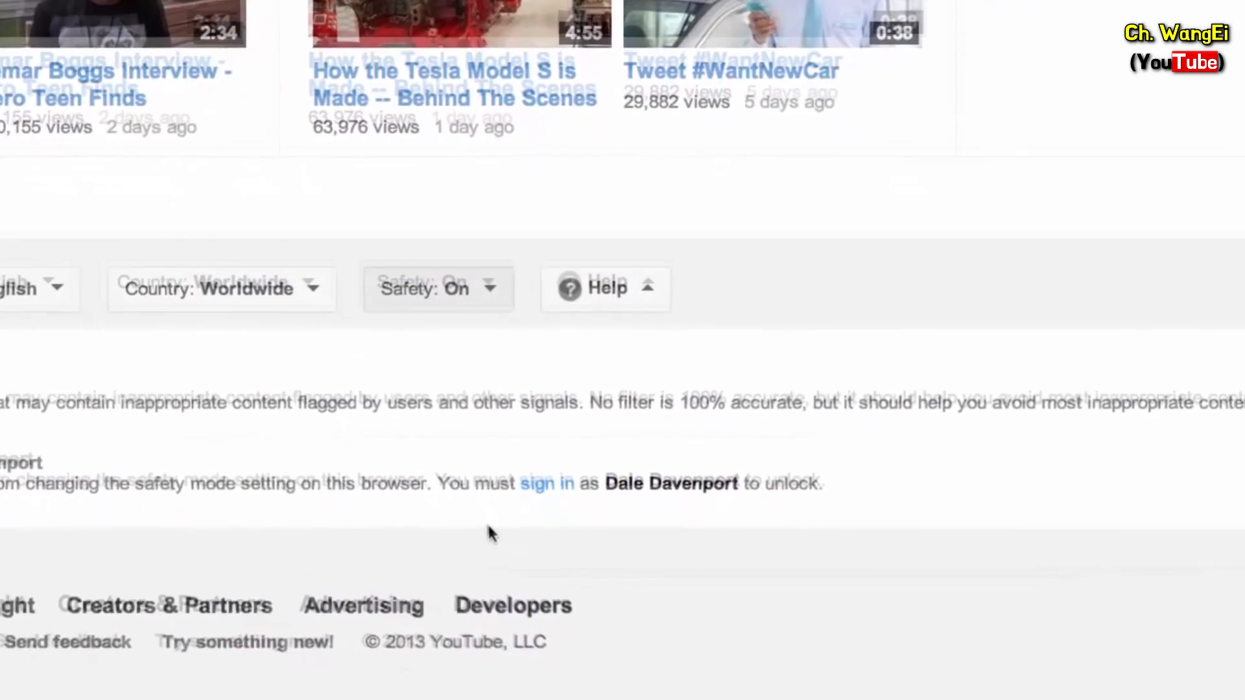